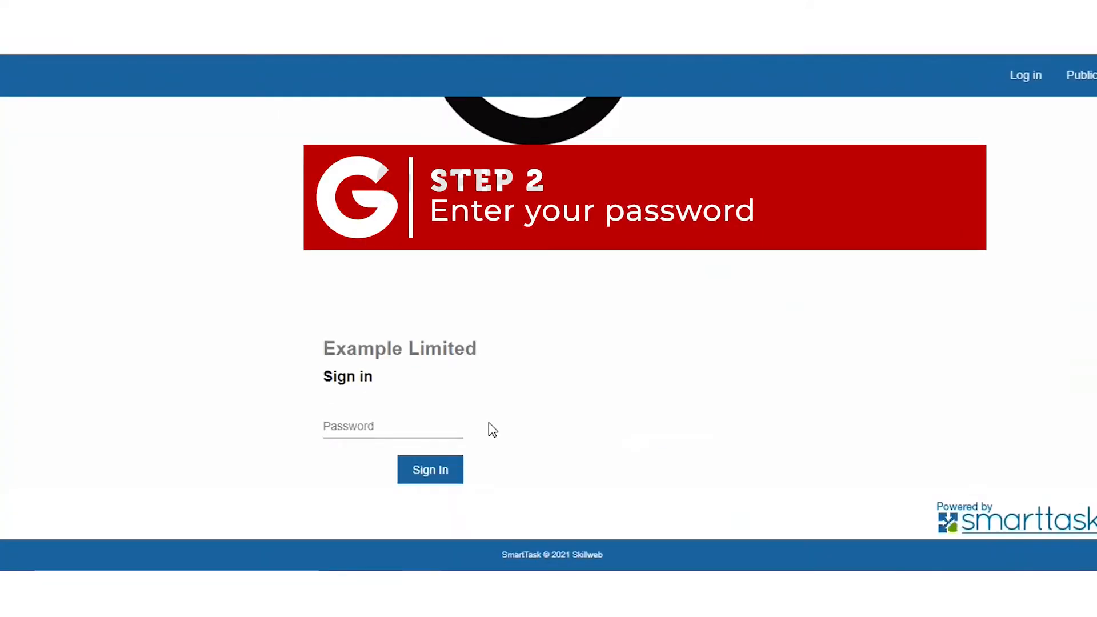
Sign in with the account password and open the Timesheet Signoff Summary report.
{"action": "left_click", "coordinate": [392, 426]}
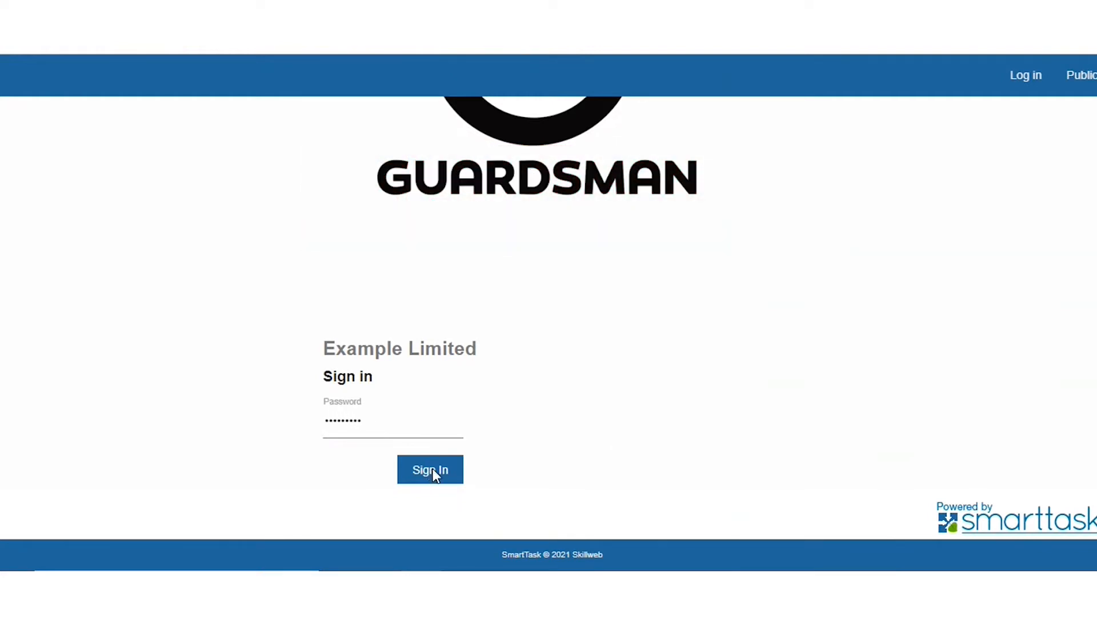
{"action": "left_click", "coordinate": [429, 470]}
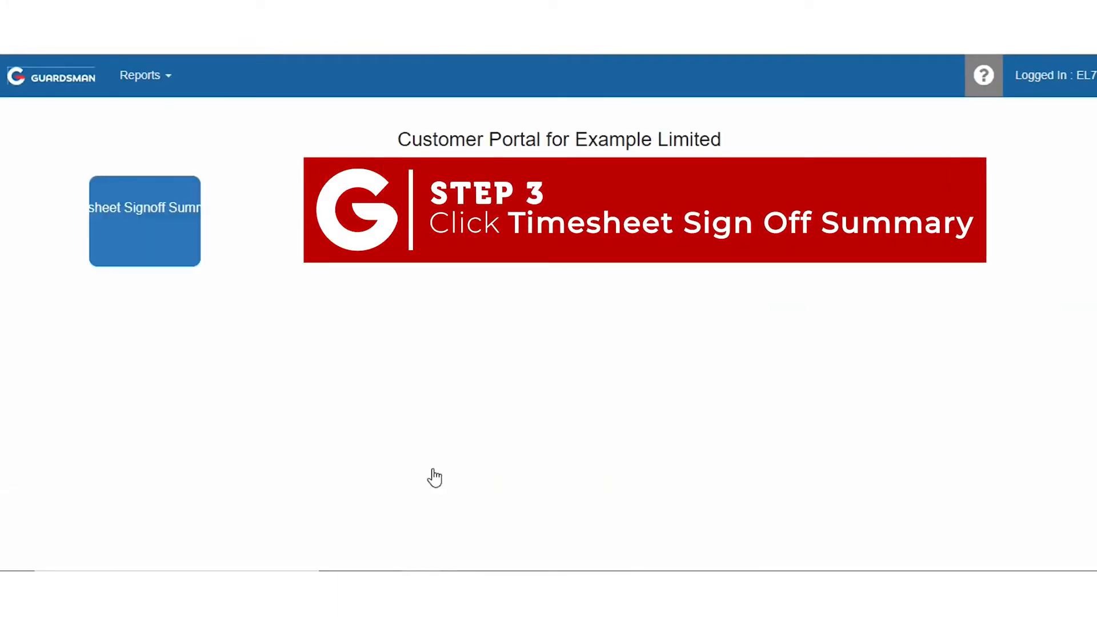
{"action": "mouse_move", "coordinate": [152, 220]}
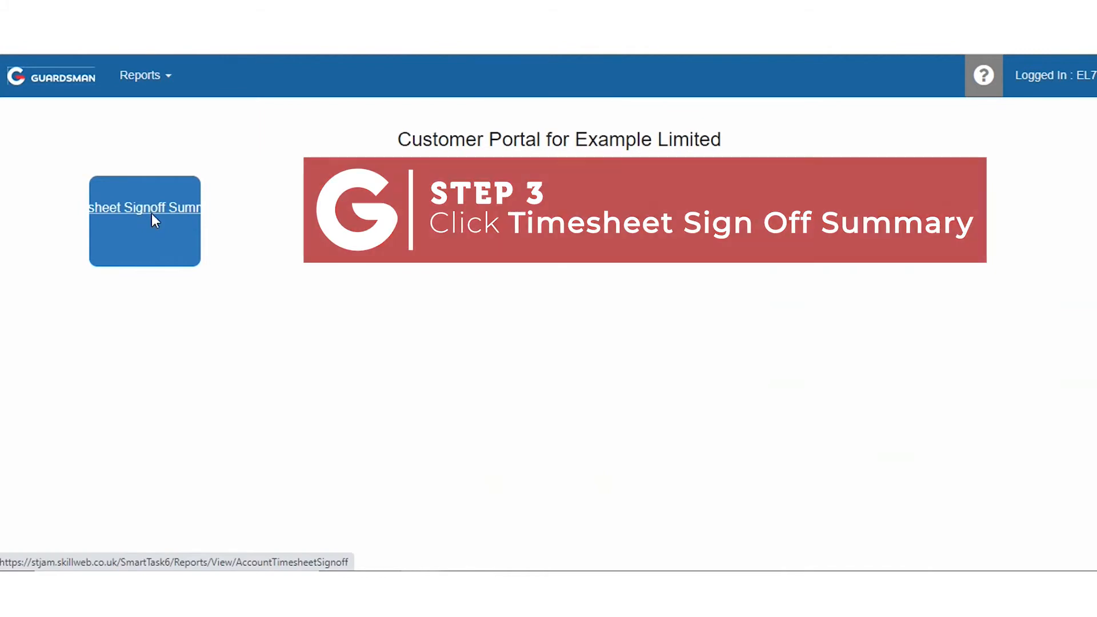
{"action": "left_click", "coordinate": [145, 221]}
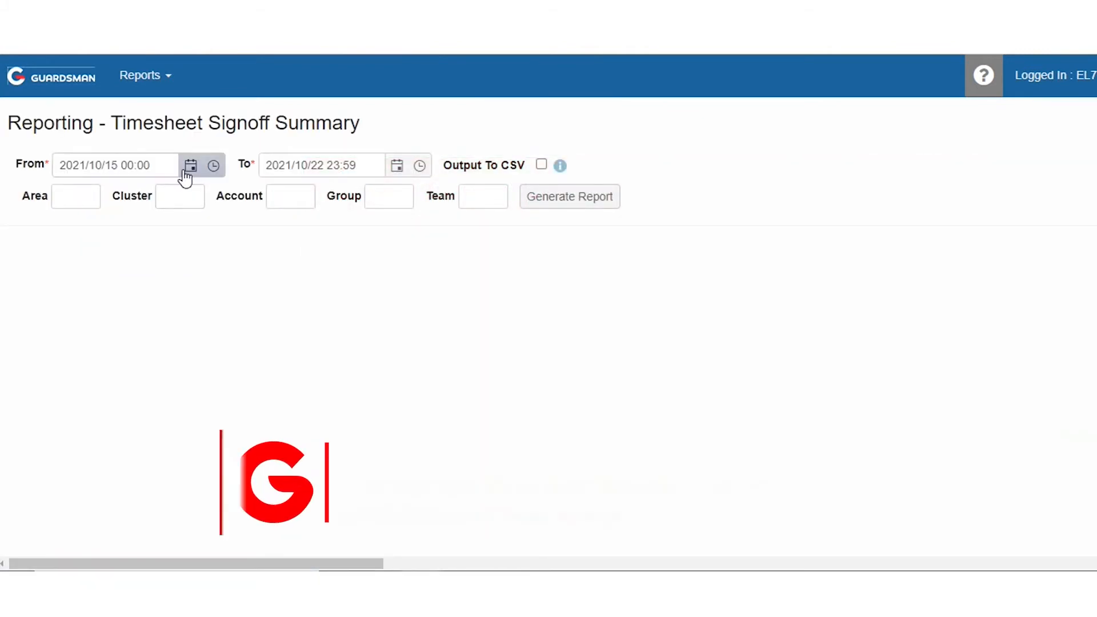
Generate the report for 2021/10/16 00:00 to 2021/10/31 23:59.
{"action": "left_click", "coordinate": [190, 165]}
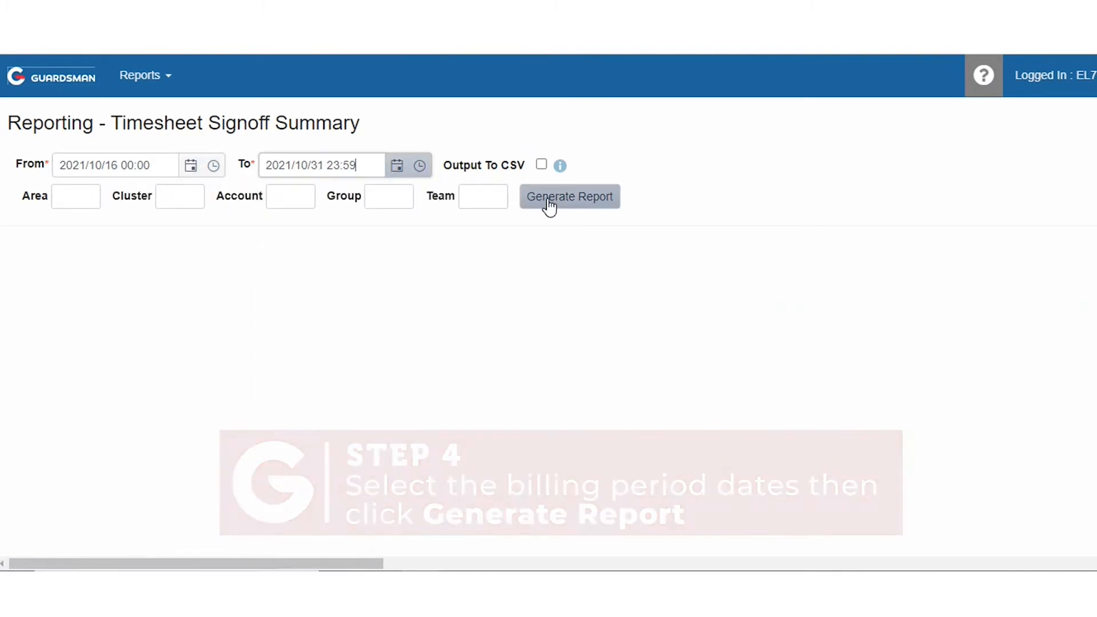
{"action": "left_click", "coordinate": [569, 197]}
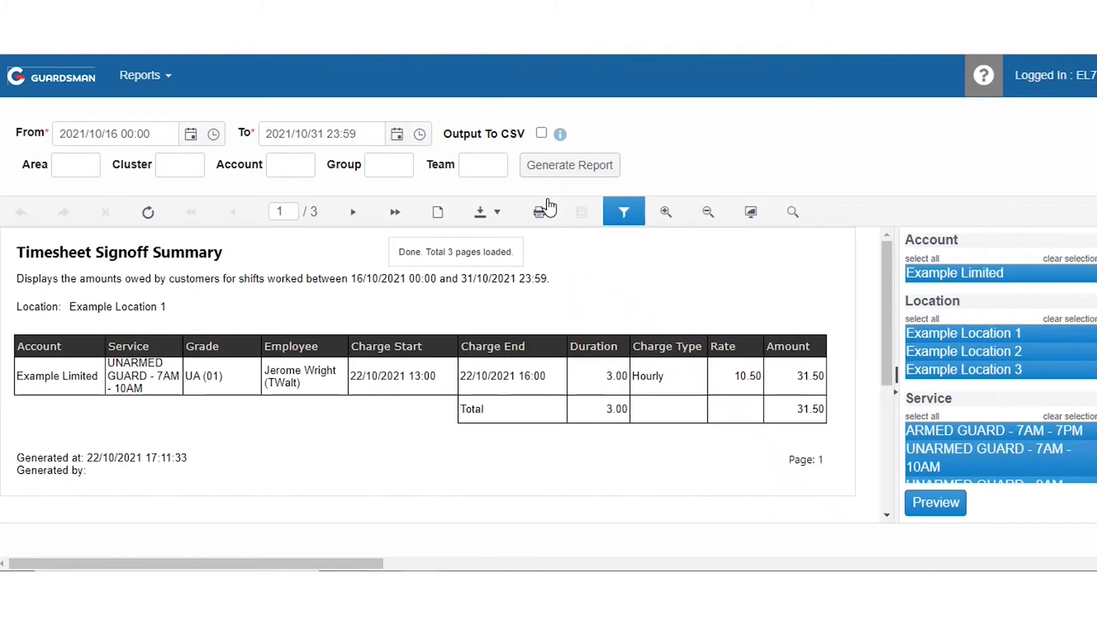
{"action": "mouse_move", "coordinate": [841, 315]}
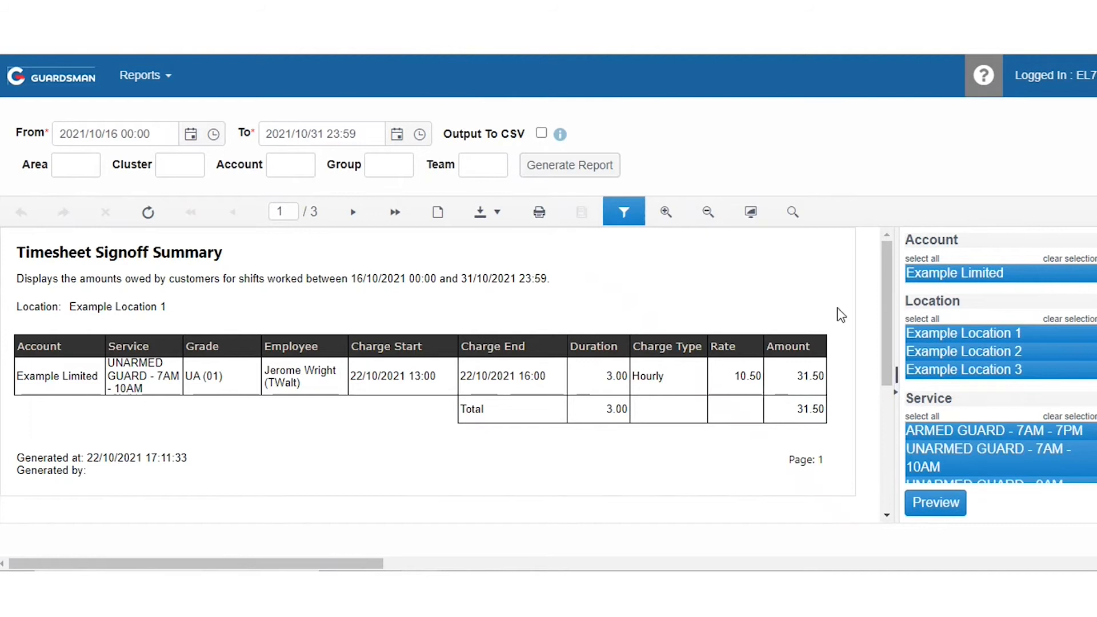
{"action": "left_click", "coordinate": [352, 211]}
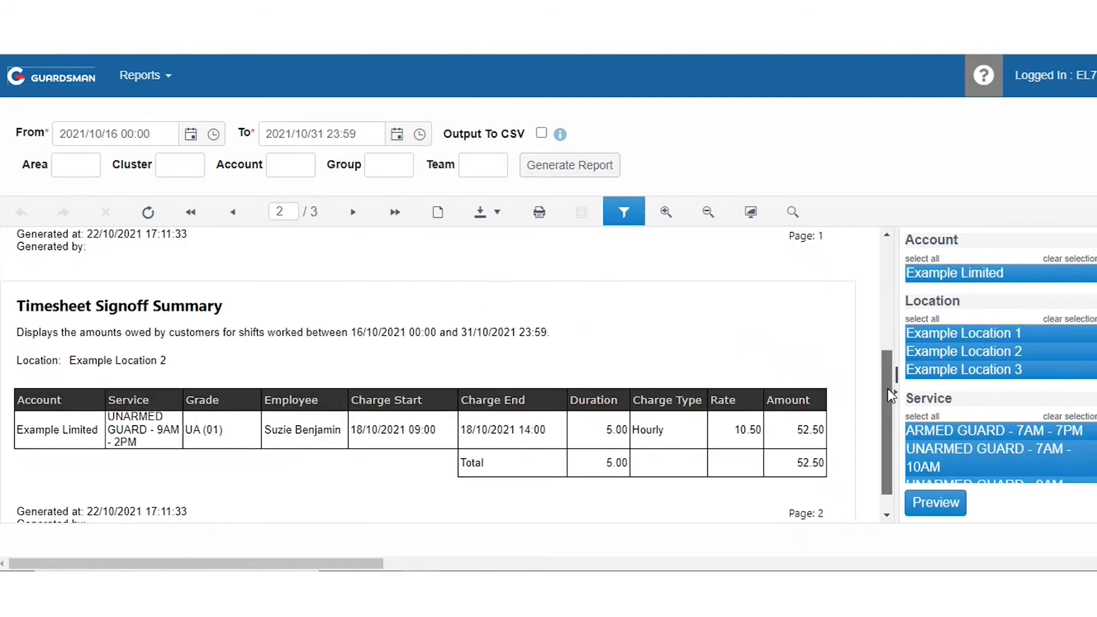
{"action": "left_click", "coordinate": [352, 212]}
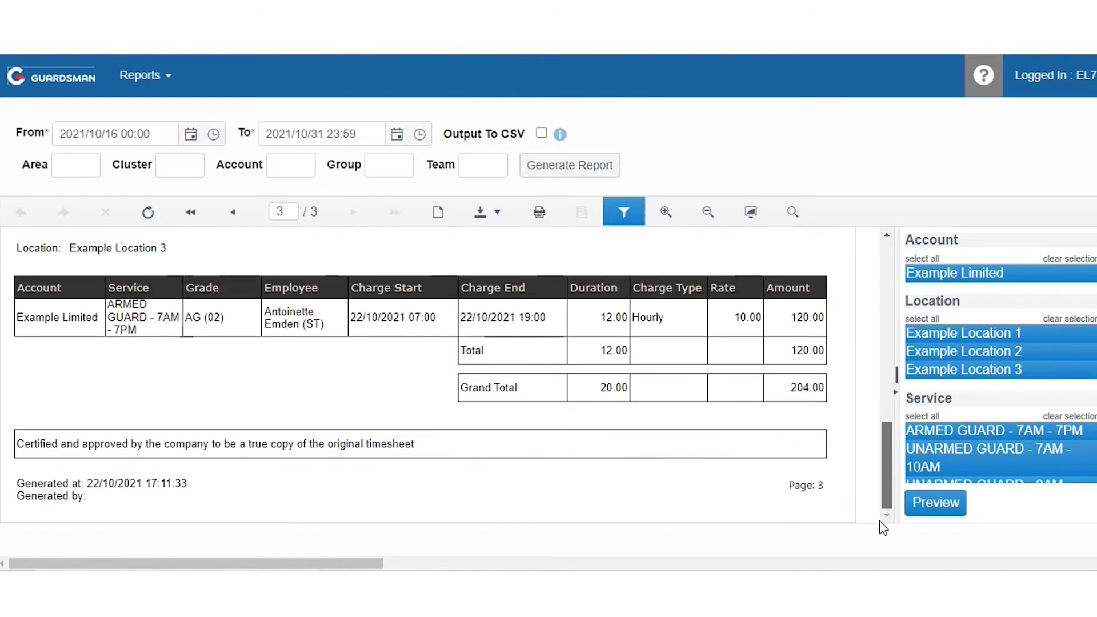
{"action": "left_click", "coordinate": [191, 212]}
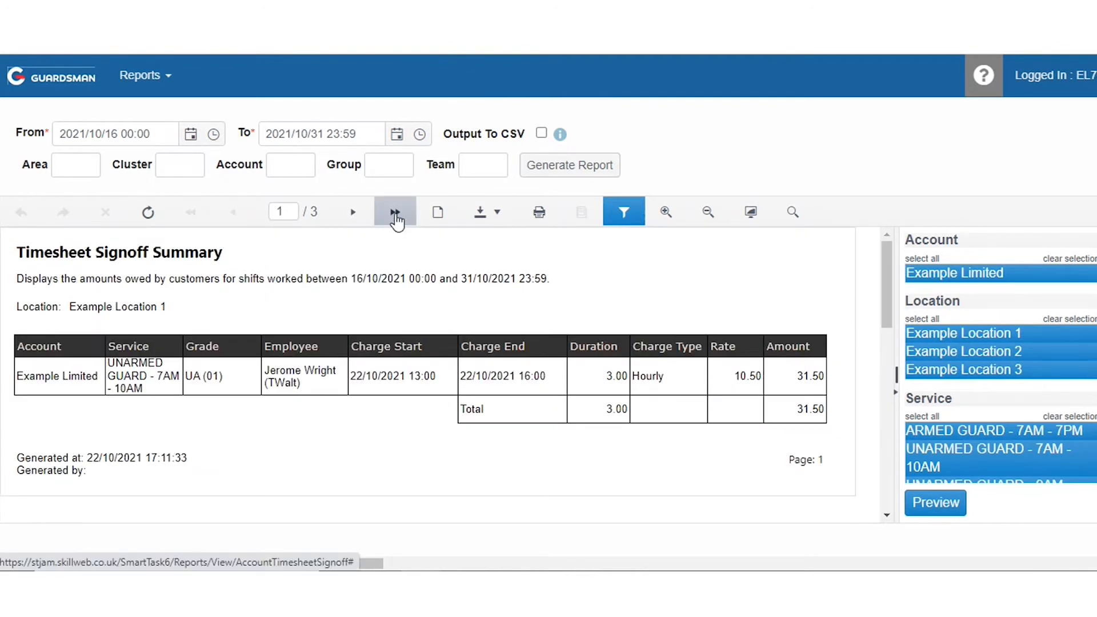
{"action": "left_click", "coordinate": [395, 212]}
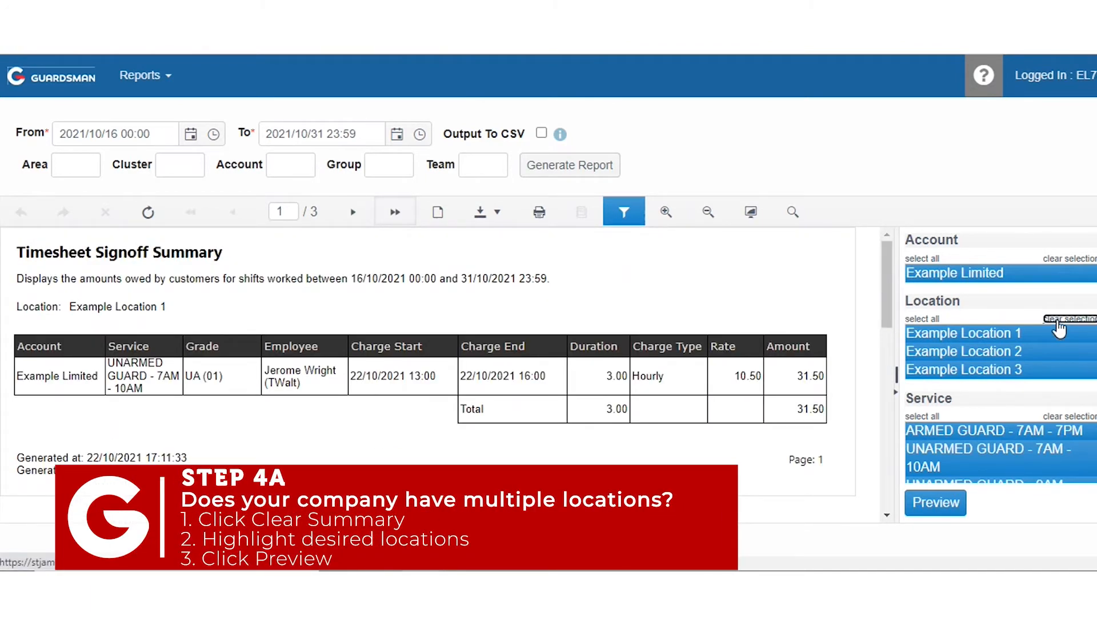
Filter the Location to only Example Location 3 and preview the single 120.00 page.
{"action": "left_click", "coordinate": [1063, 318]}
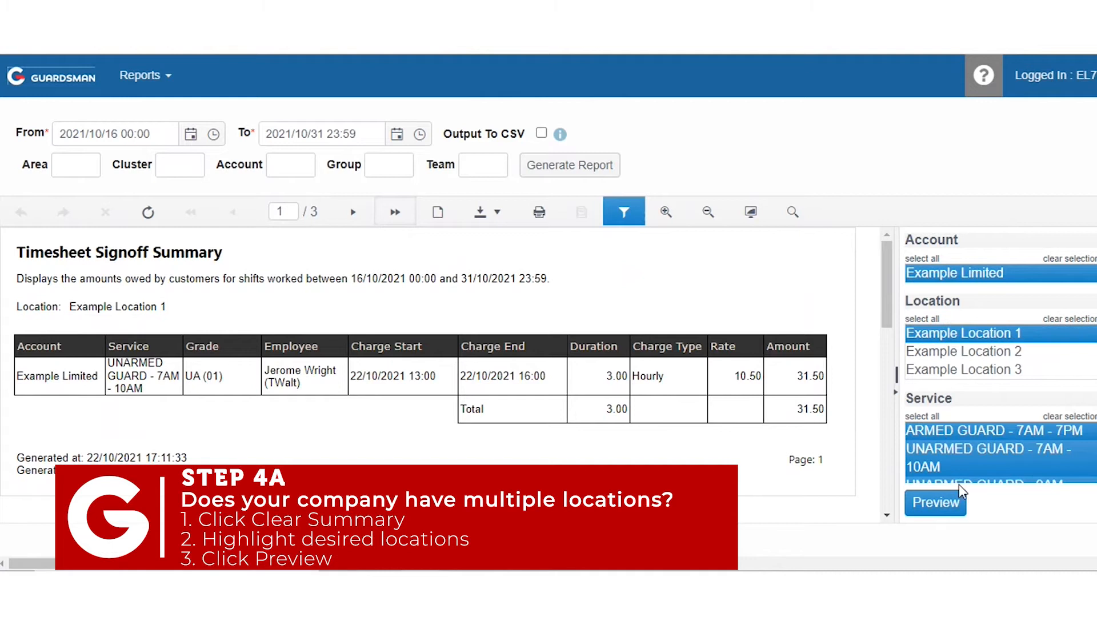
{"action": "left_click", "coordinate": [935, 503]}
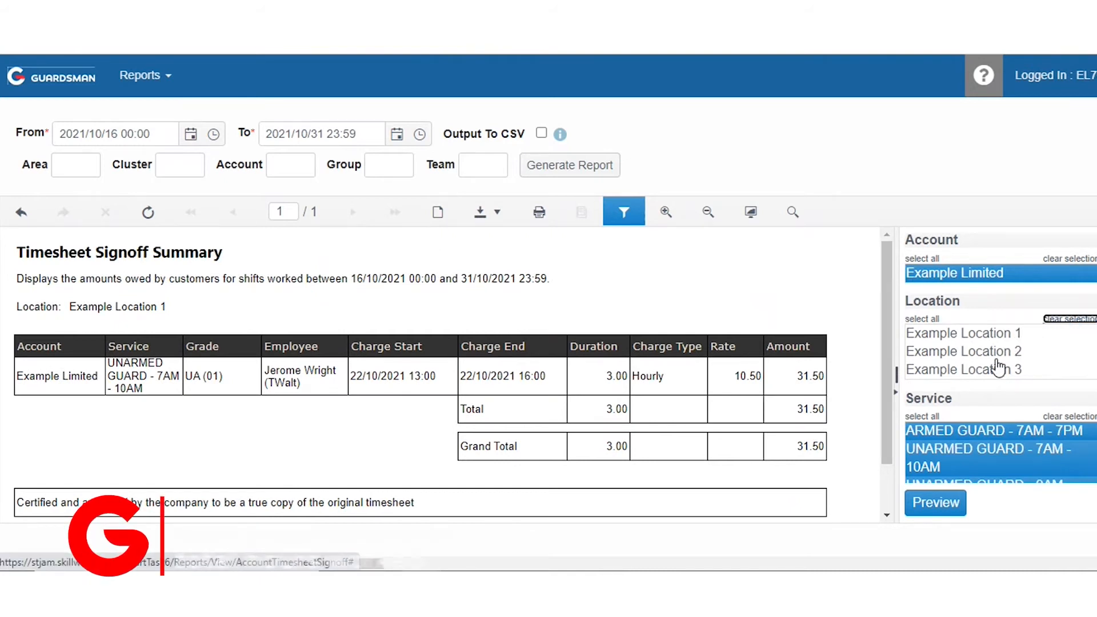
{"action": "left_click", "coordinate": [935, 502]}
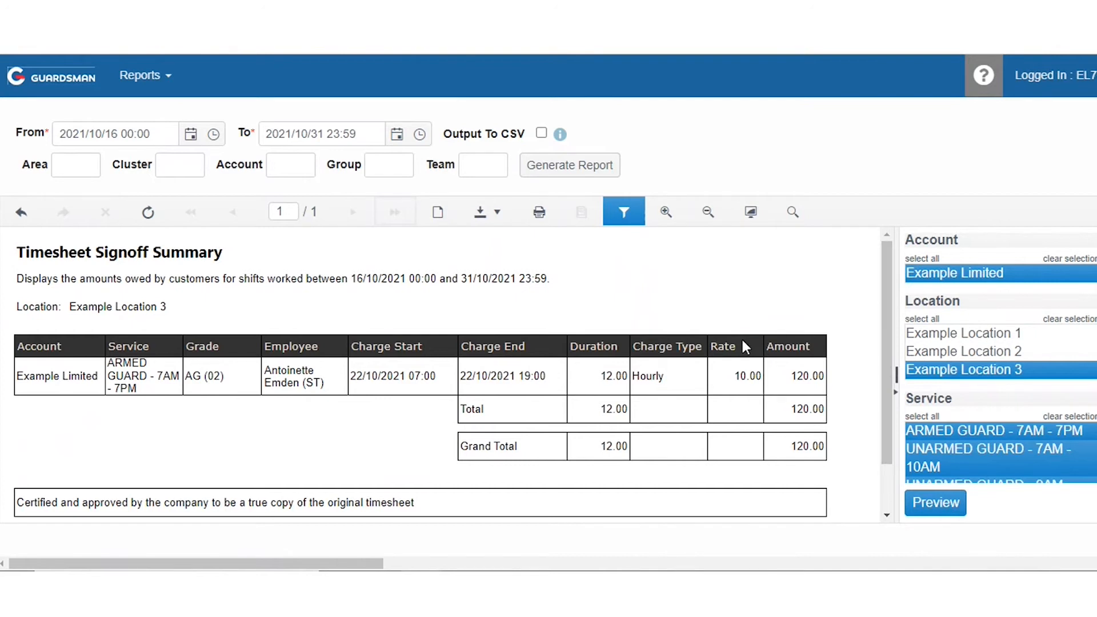
{"action": "left_click", "coordinate": [487, 211]}
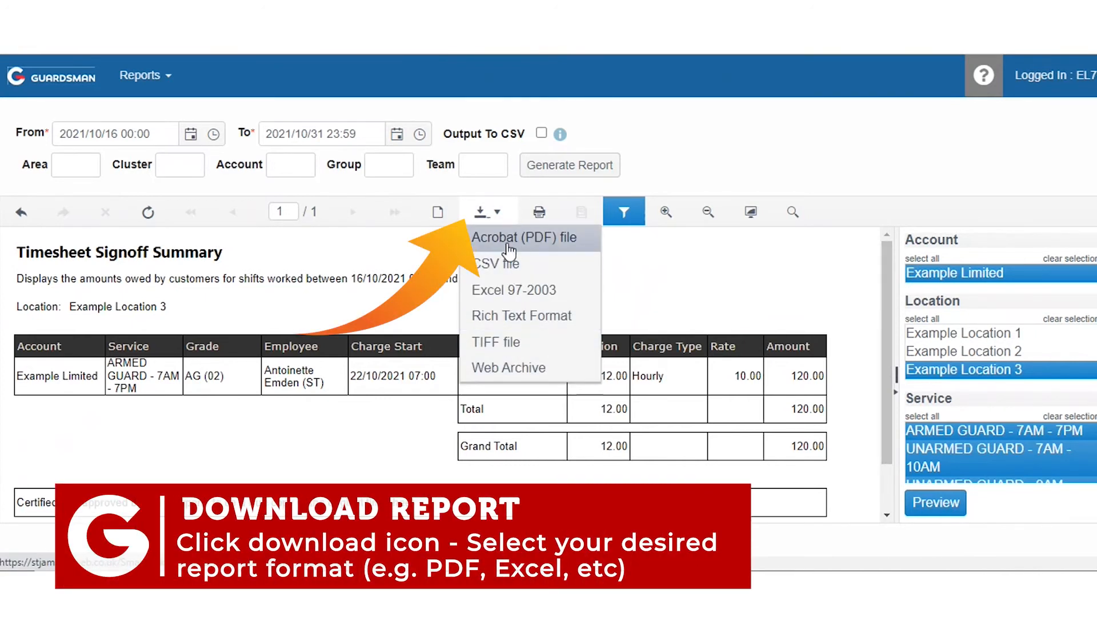
{"action": "mouse_move", "coordinate": [538, 212]}
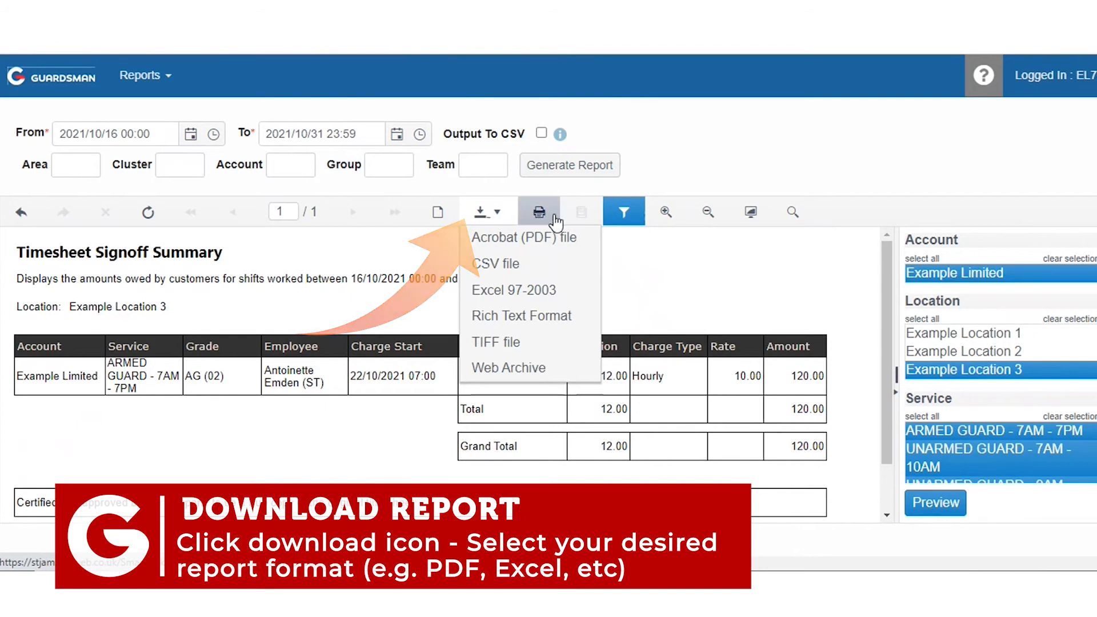
Send the filtered Example Location 3 report to the print dialog.
{"action": "left_click", "coordinate": [539, 212]}
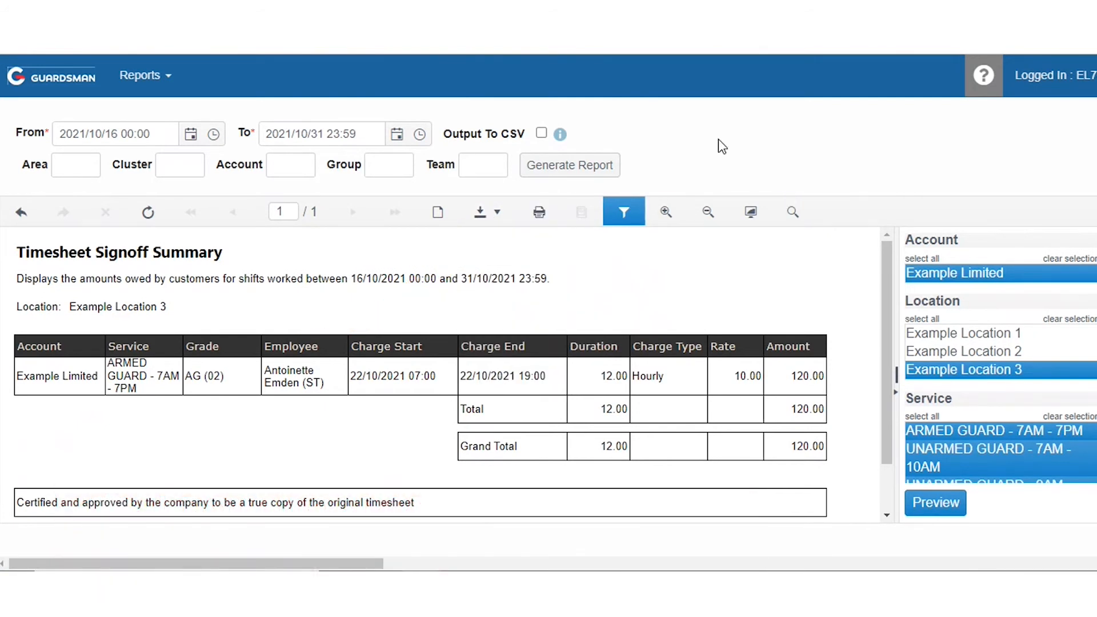
{"action": "left_click", "coordinate": [539, 212]}
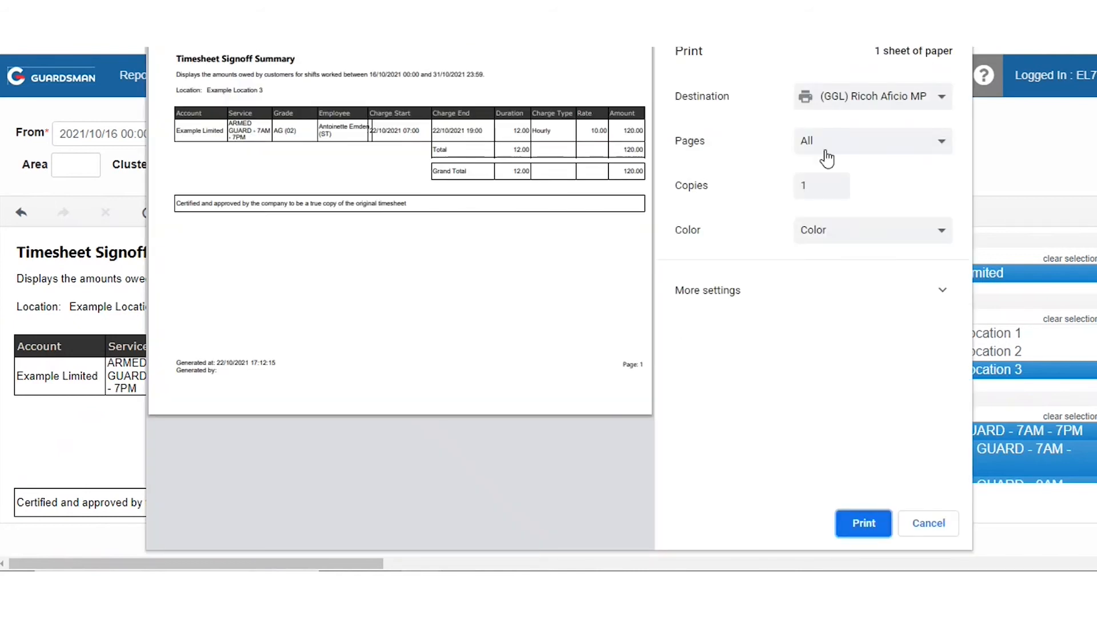